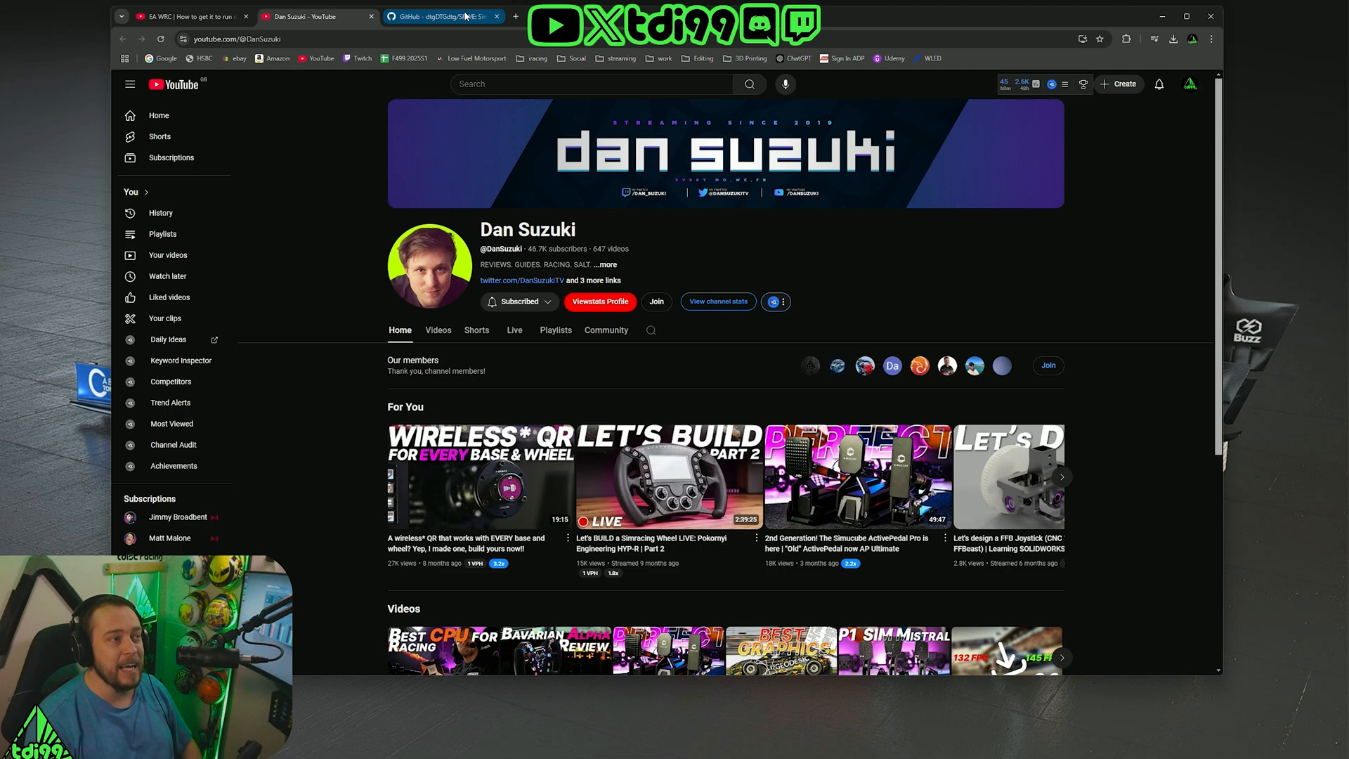
# Switch the browser to the SRWE GitHub repository page
pyautogui.click(445, 17)
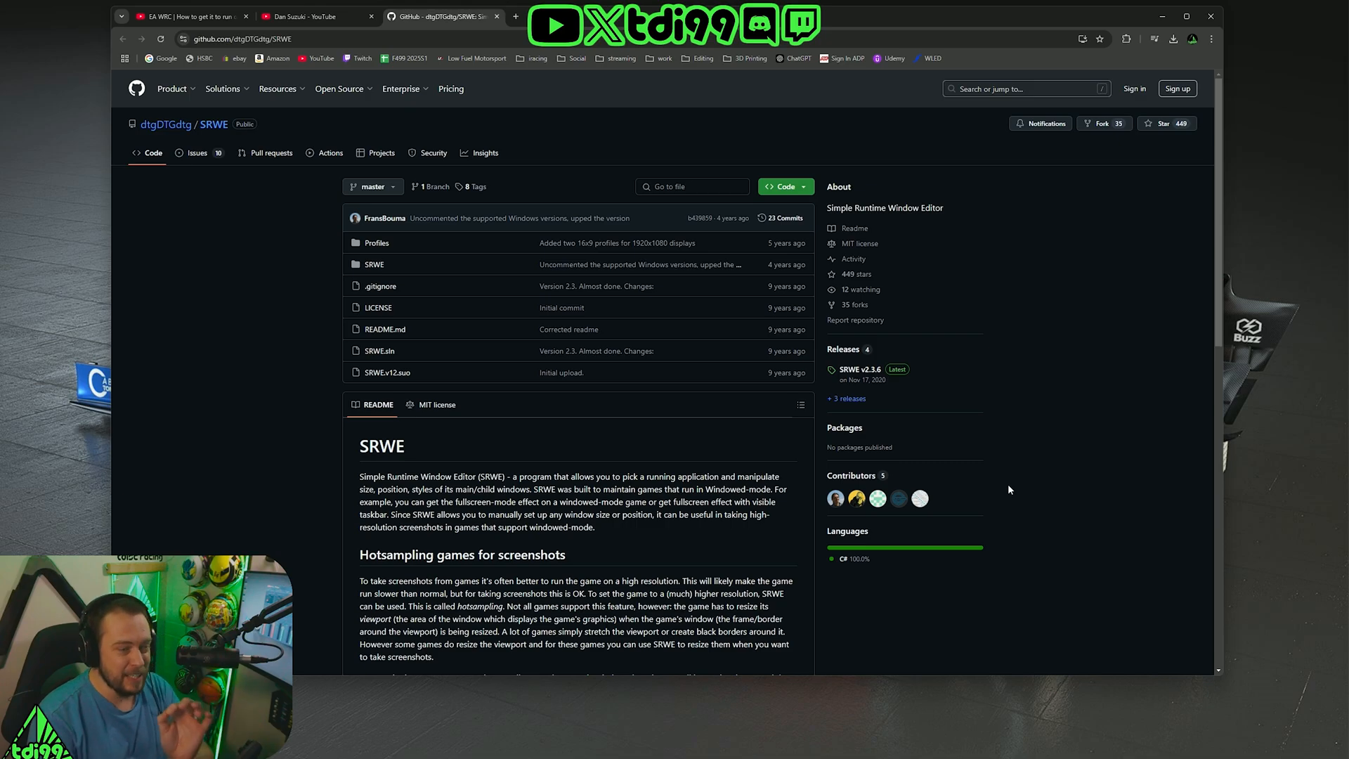
pyautogui.click(735, 745)
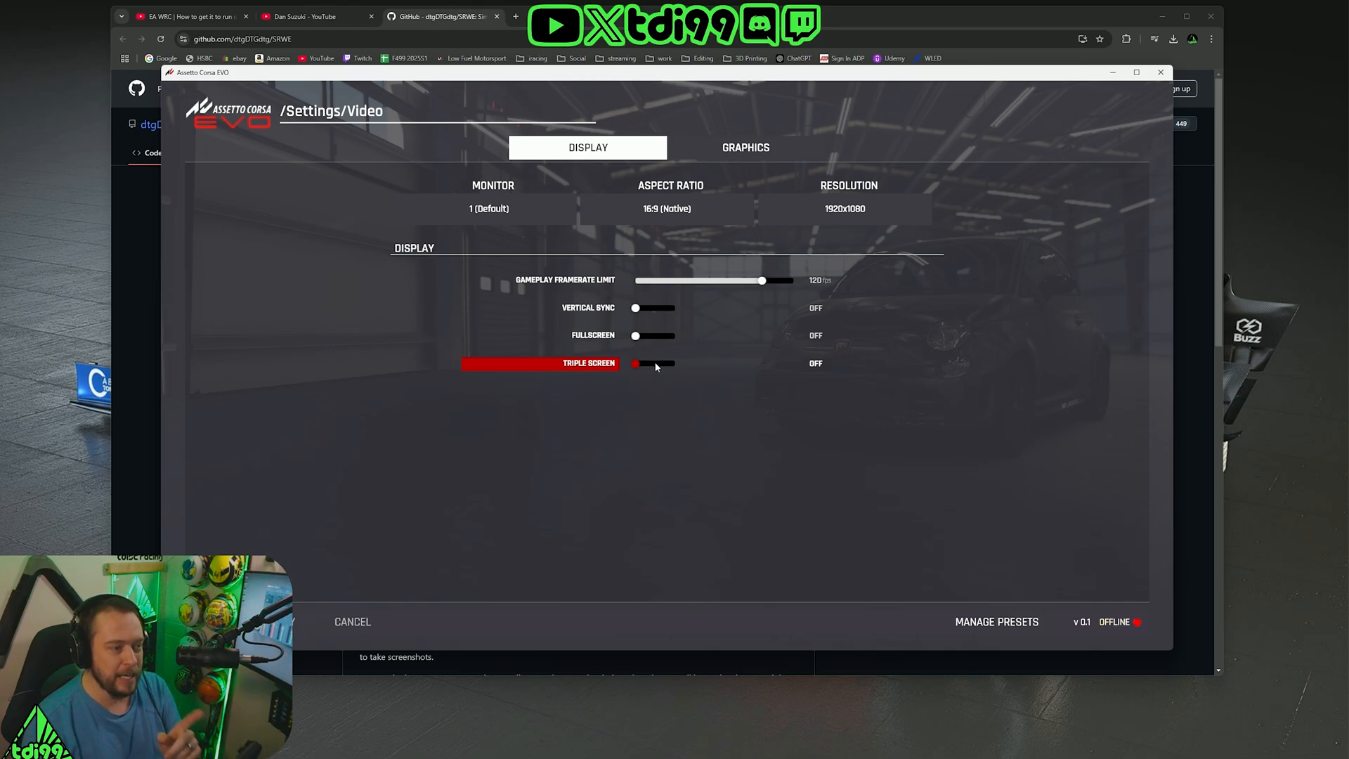
# Launch Simple Runtime Window Editor with no application attached yet
pyautogui.click(652, 362)
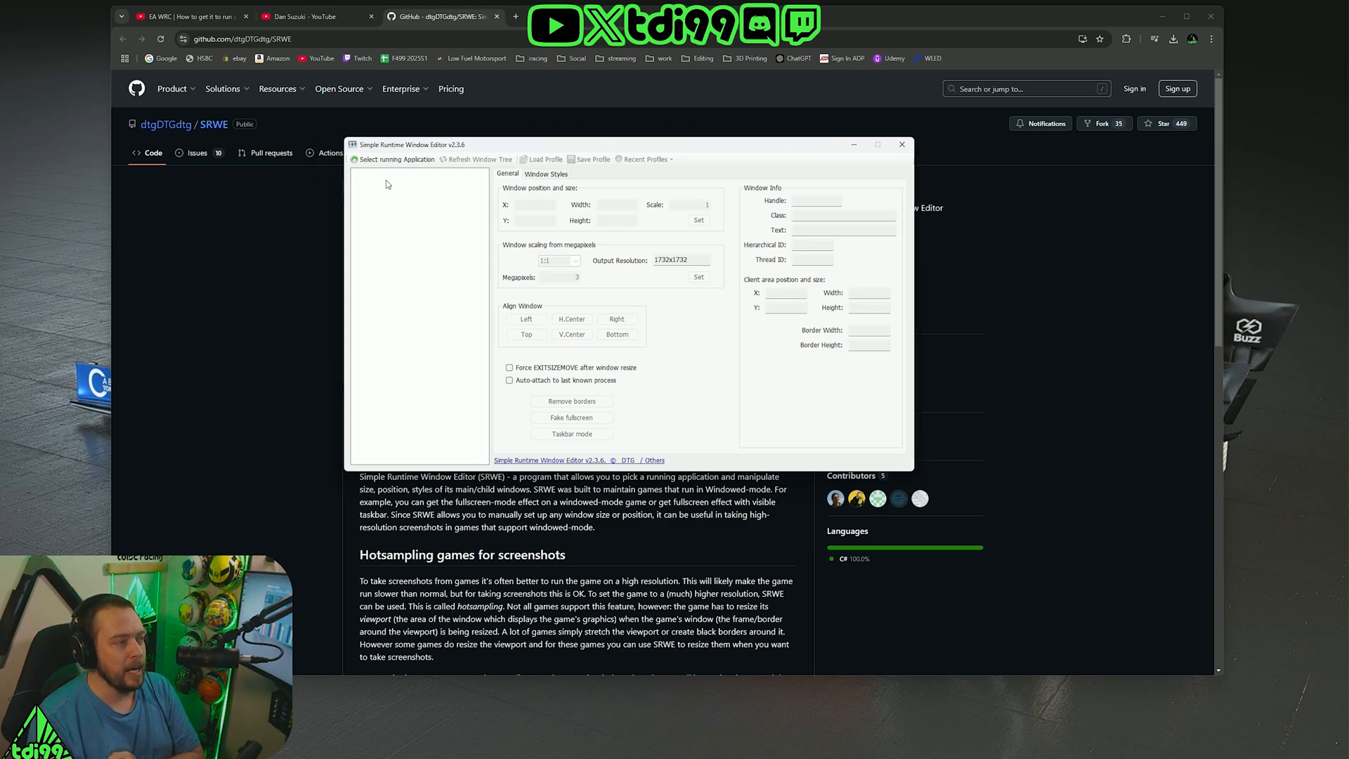
# Attach SRWE to the running AssettoCorsaEVO.exe process from the name-sorted process list
pyautogui.click(396, 159)
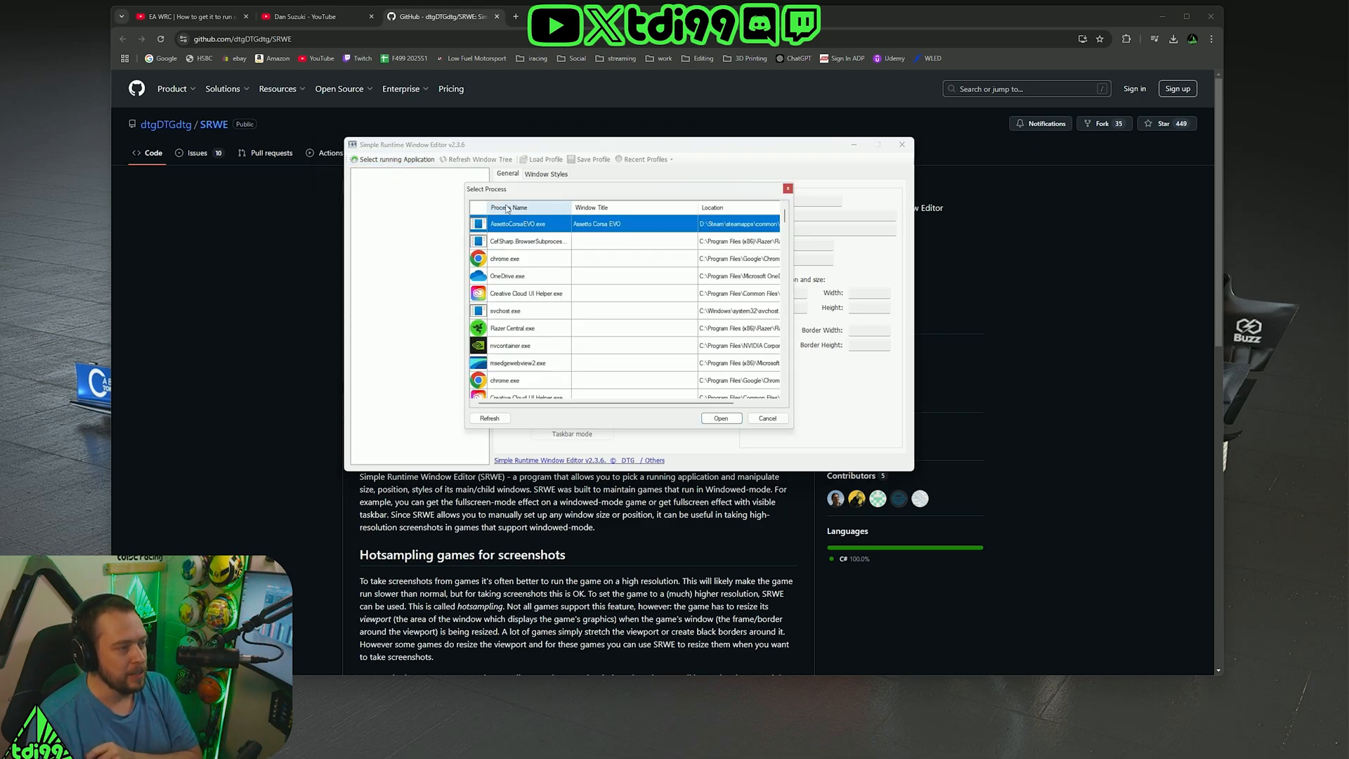
pyautogui.click(508, 208)
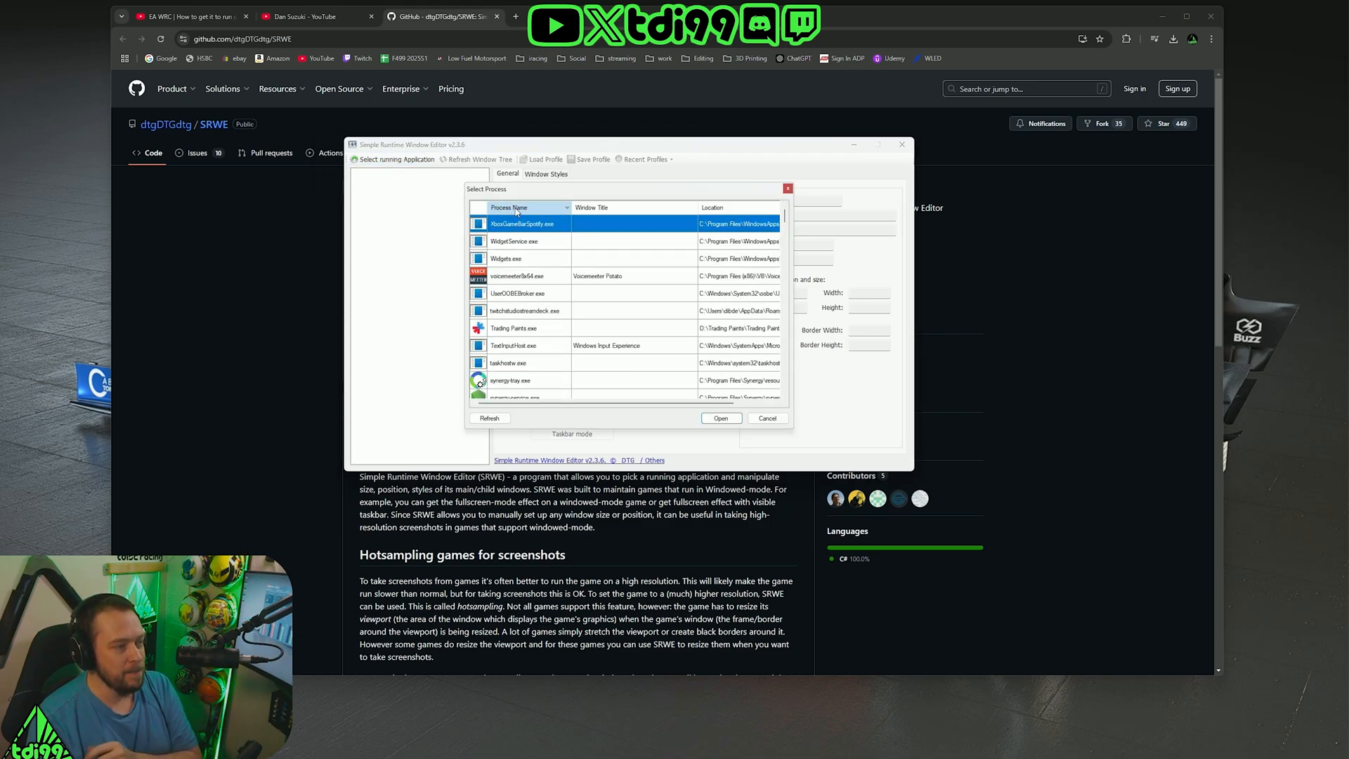
pyautogui.click(517, 208)
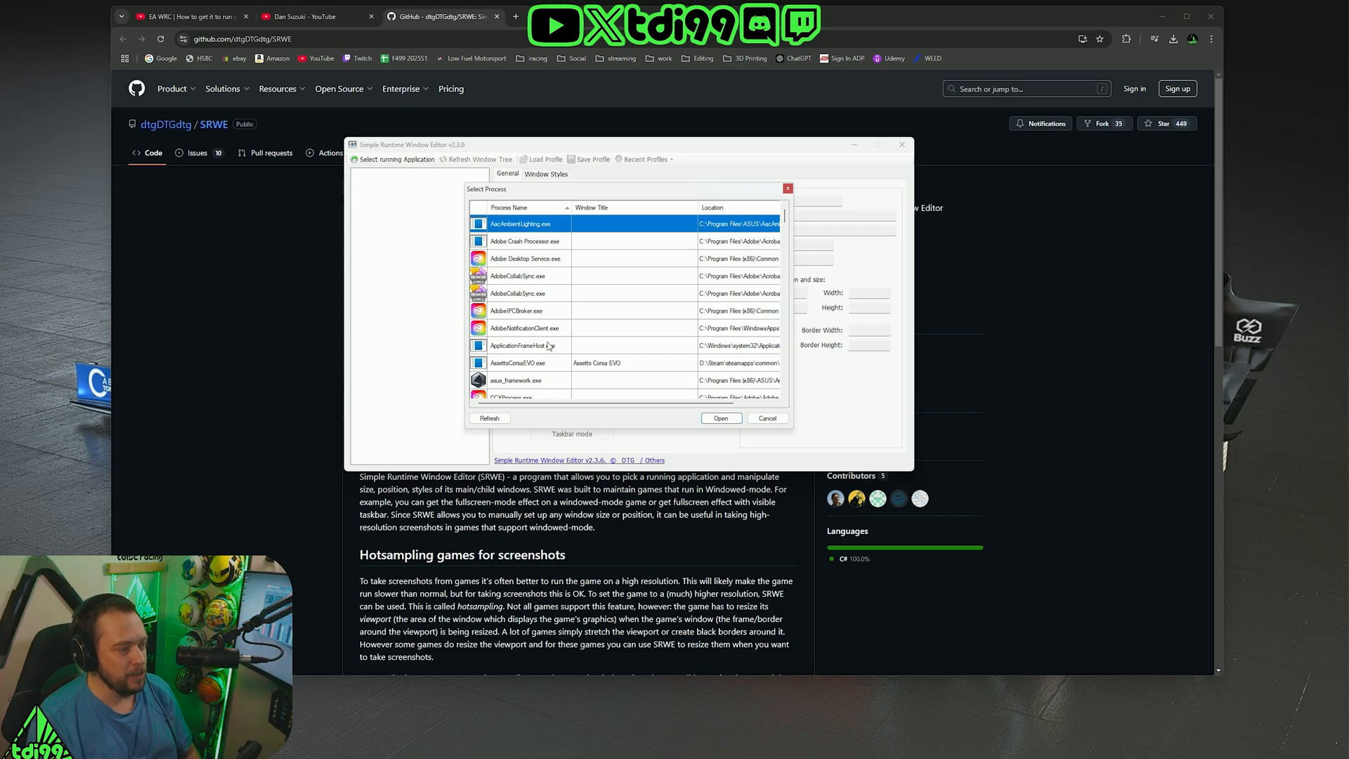
pyautogui.click(523, 363)
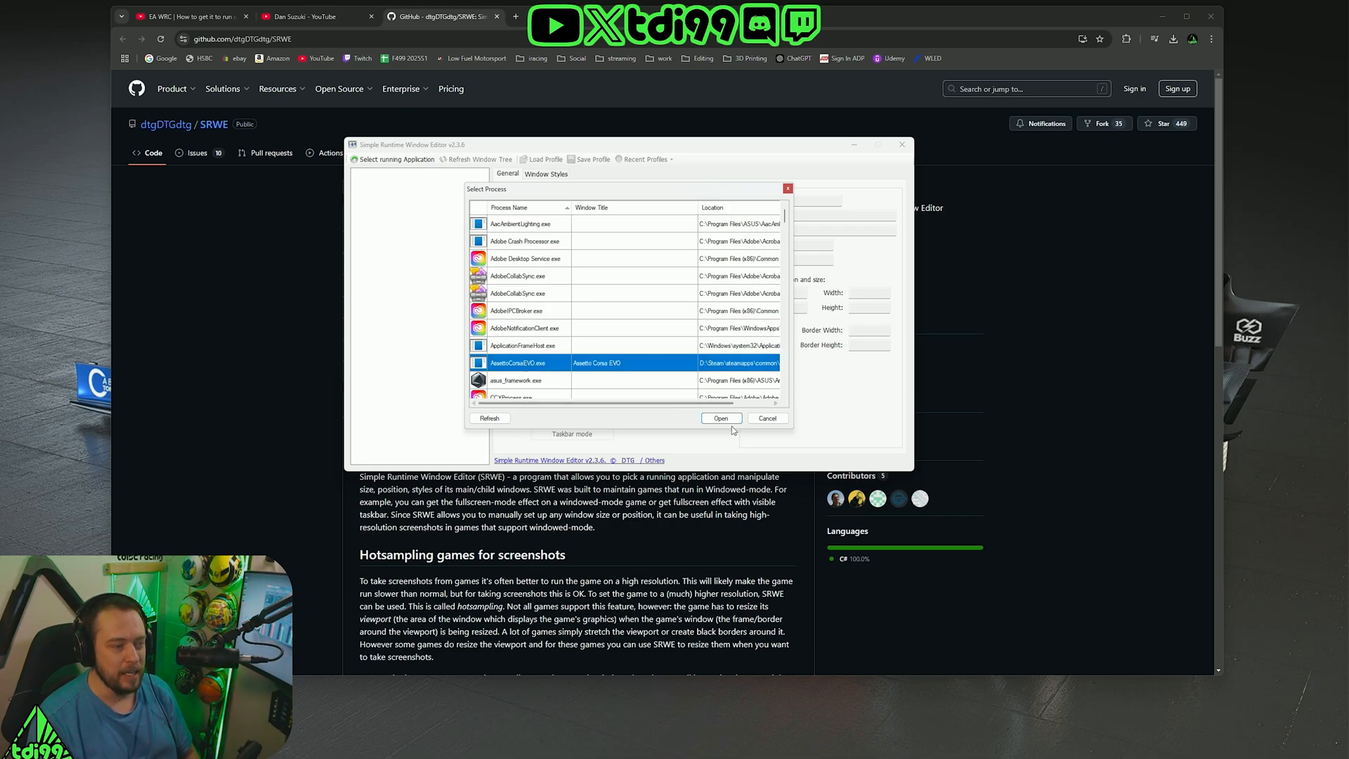
pyautogui.click(721, 419)
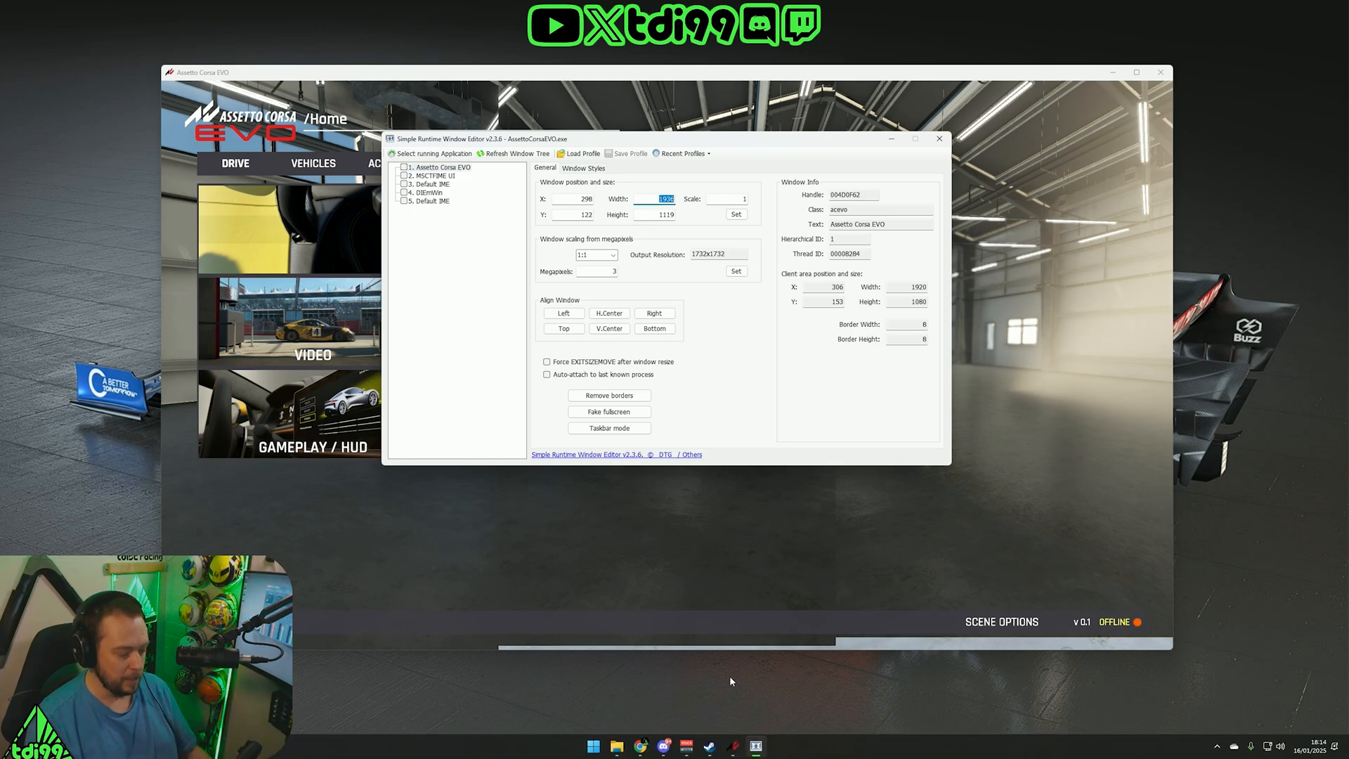
# Work out 2560 × 3 in Calculator and set the window size to 7680 wide by 1440 high
pyautogui.write('cal')
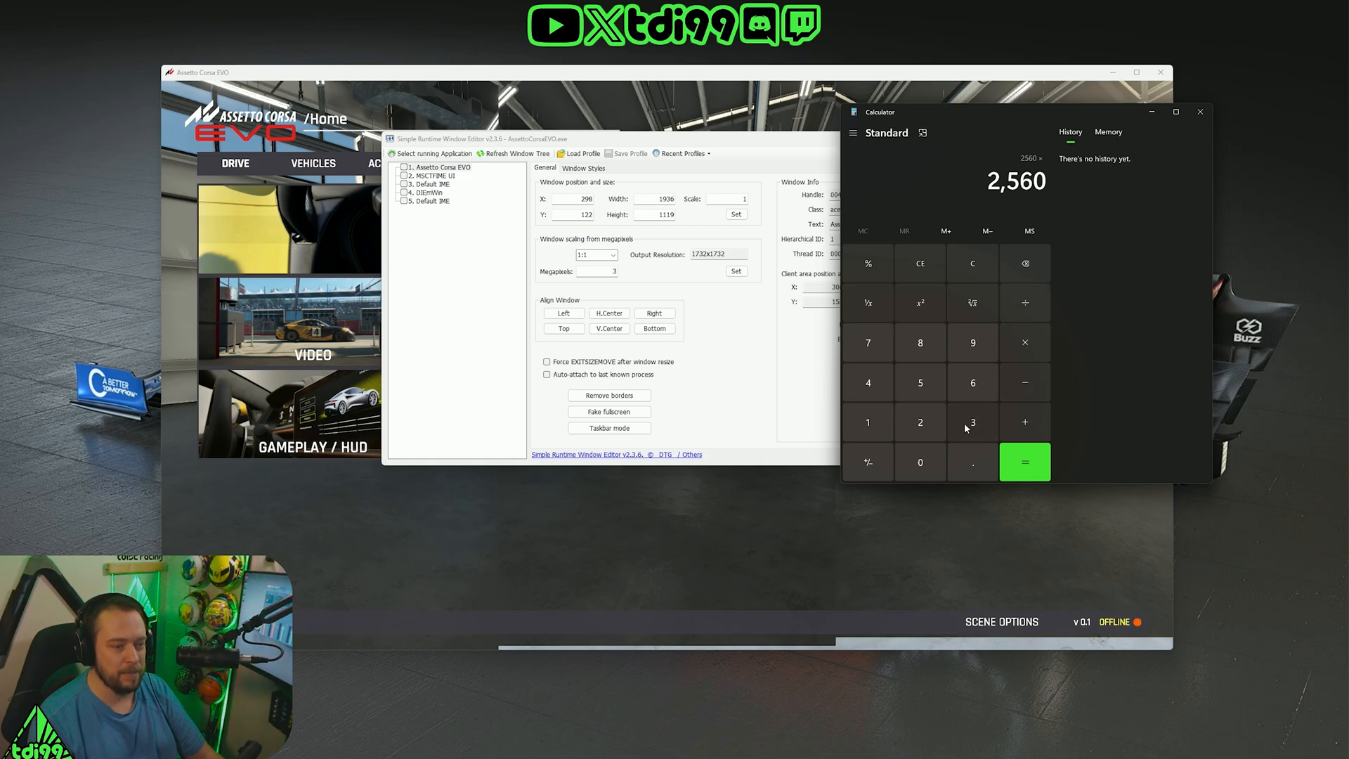
pyautogui.click(1025, 461)
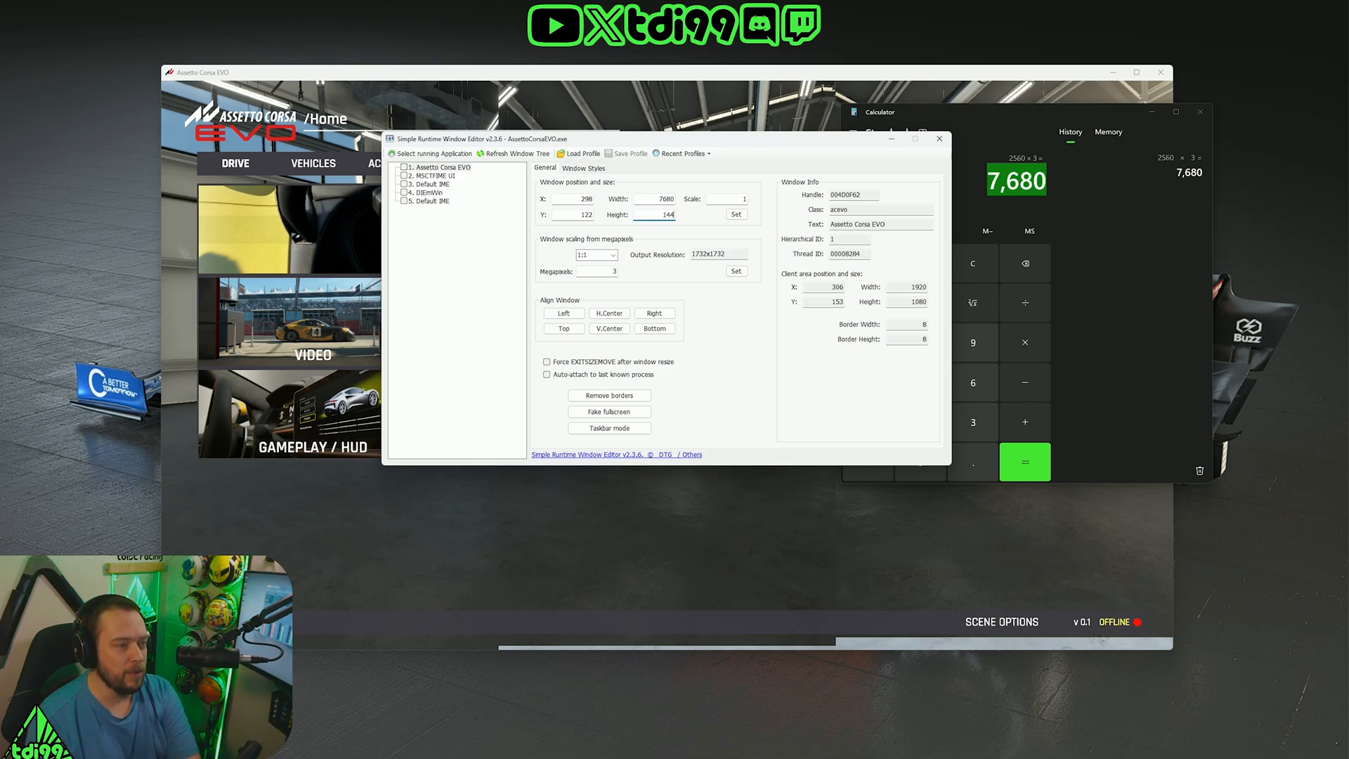
pyautogui.write('1440')
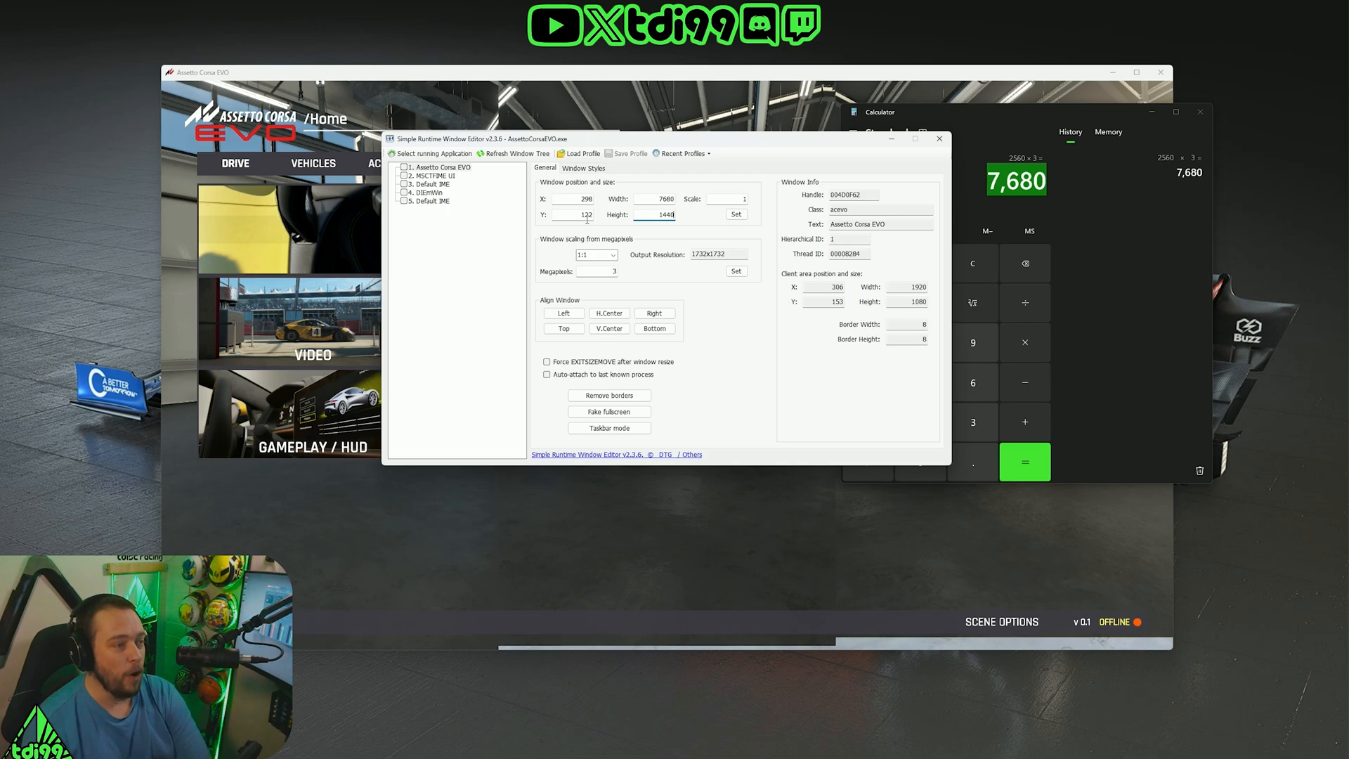
pyautogui.click(573, 200)
pyautogui.write('-3')
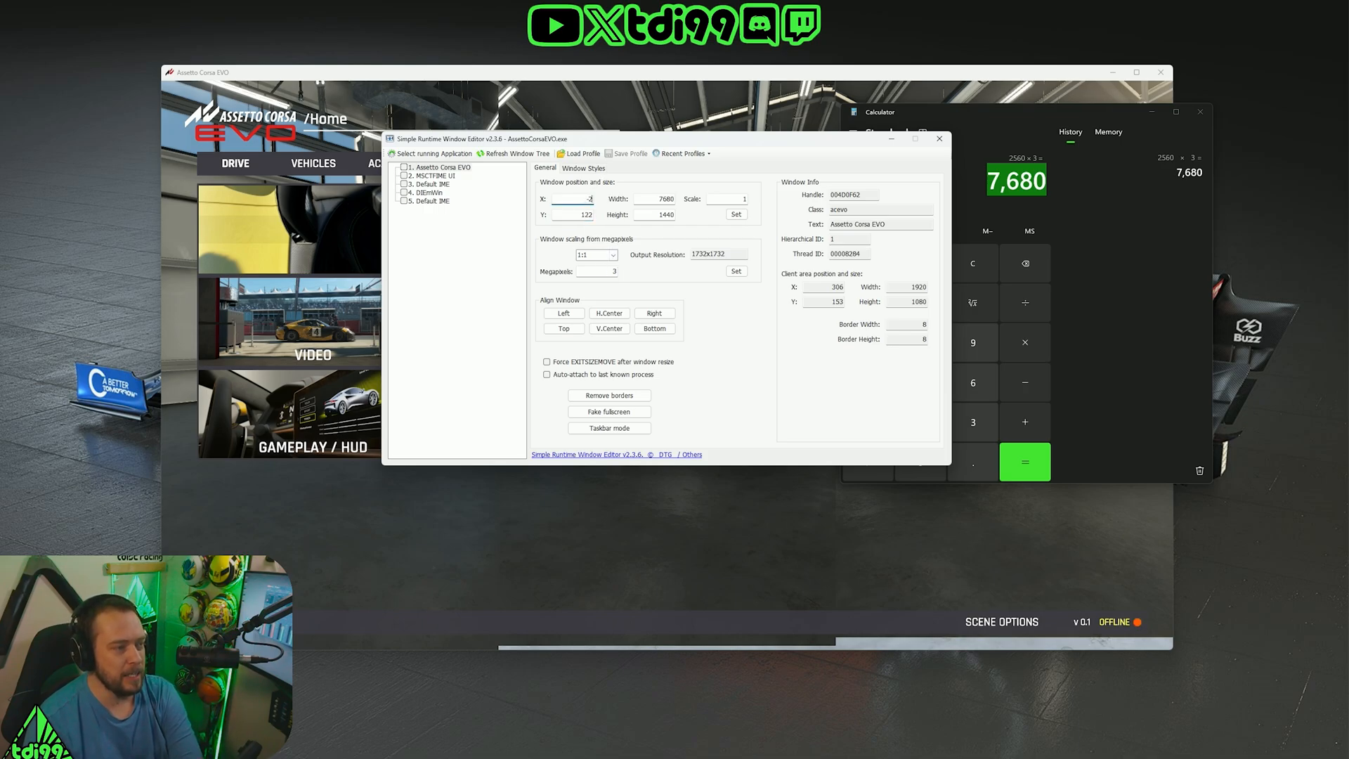
# Apply position X -2560, Y -31 and height 1475 so the game spans all three monitors
pyautogui.click(737, 214)
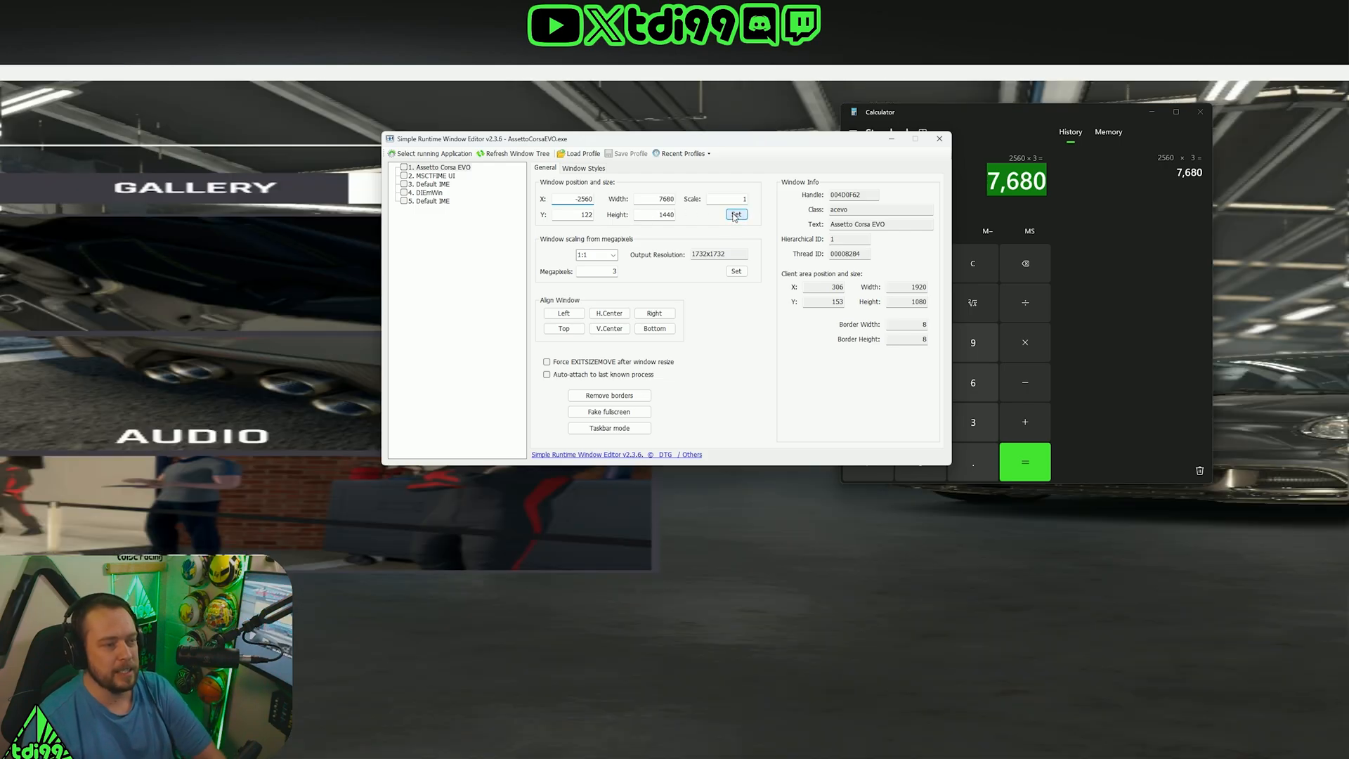
pyautogui.click(737, 213)
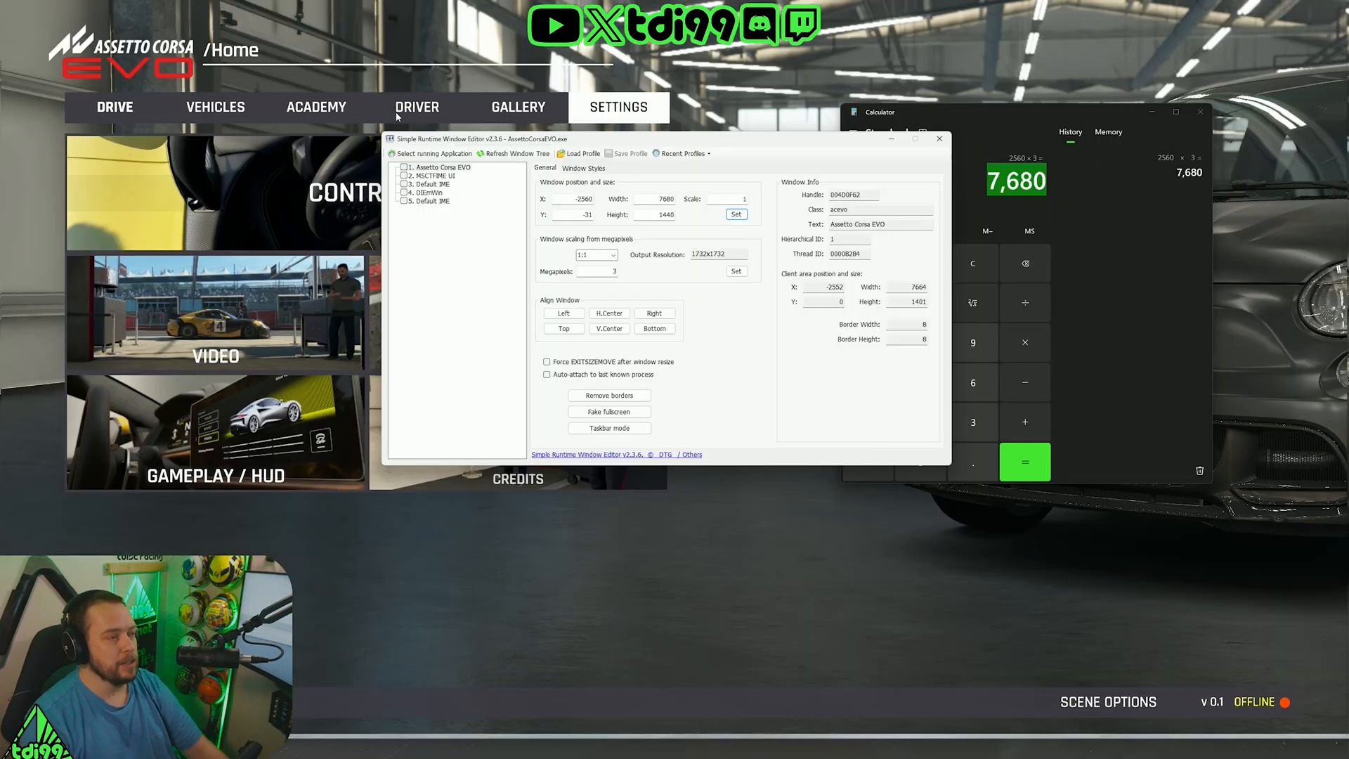
pyautogui.moveTo(520, 13)
pyautogui.write('1470')
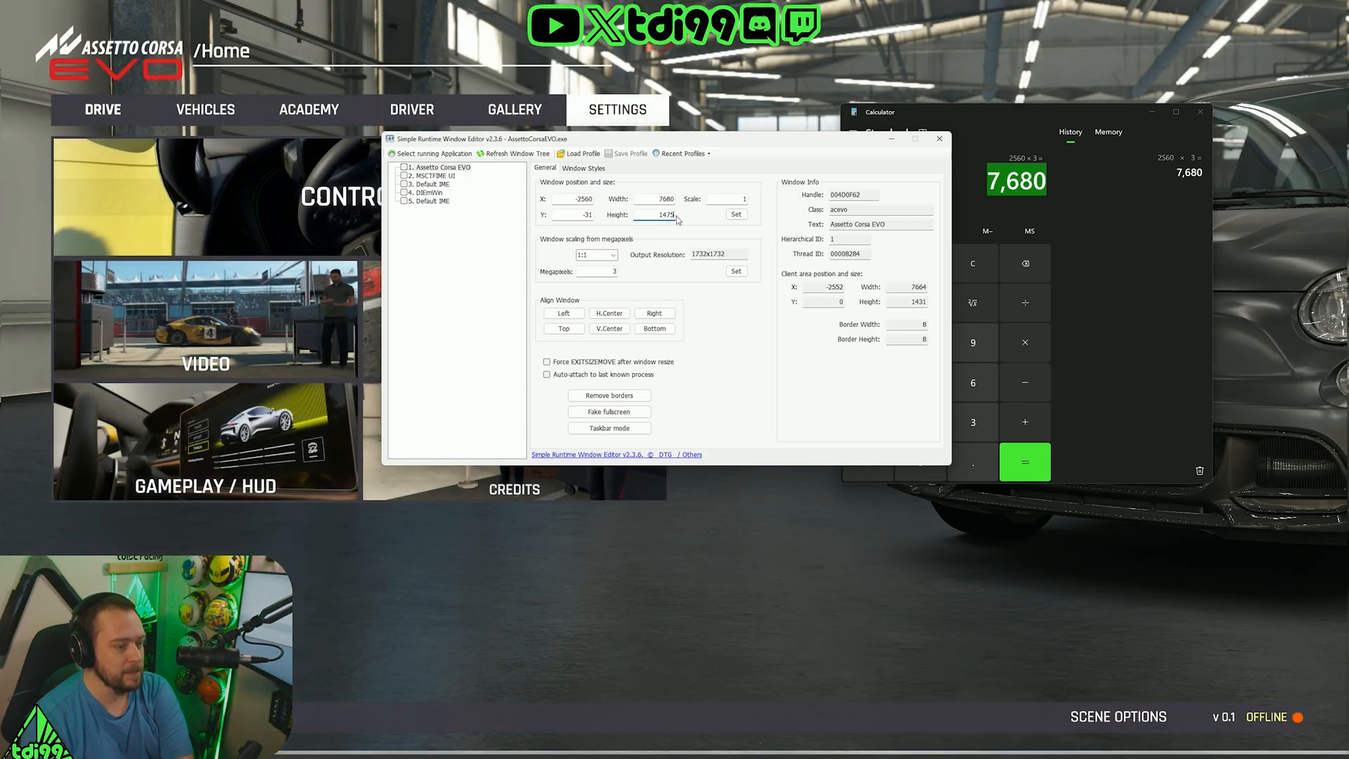
pyautogui.click(737, 213)
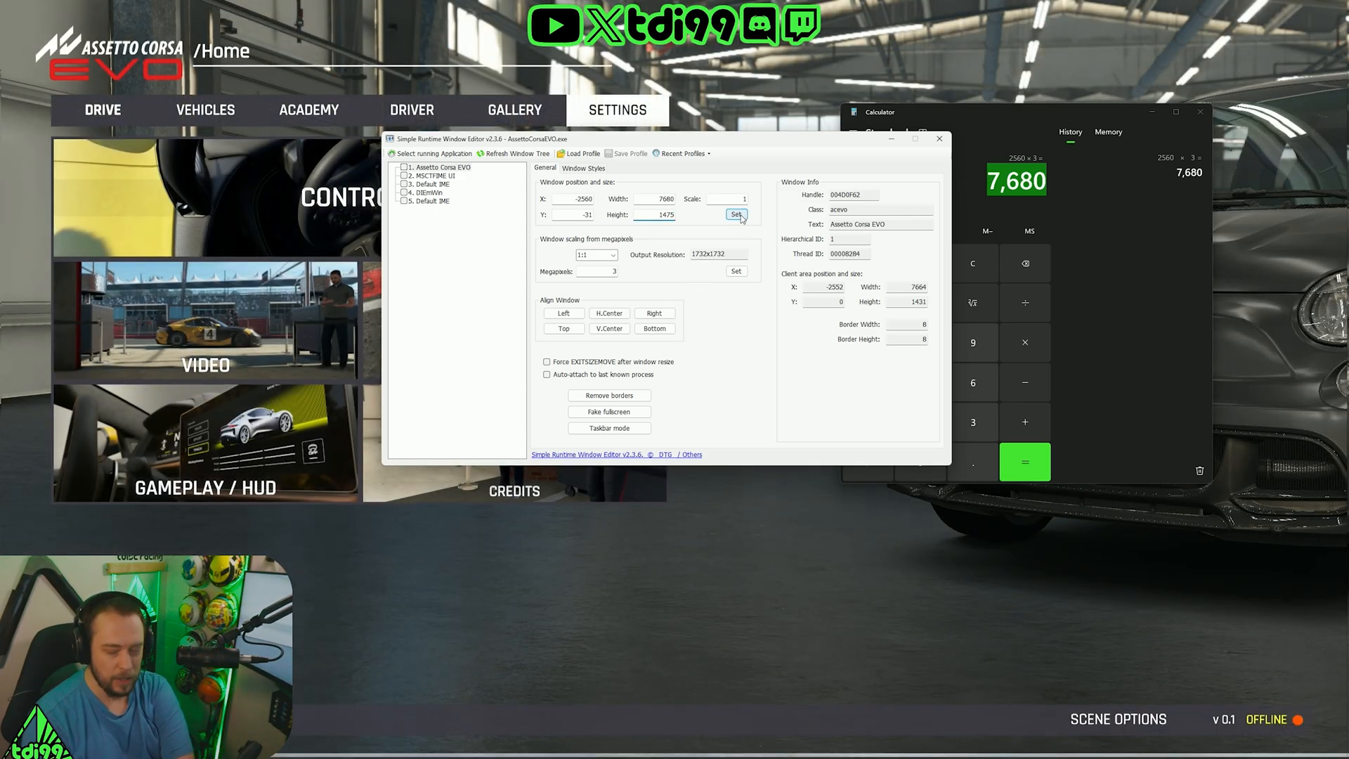
pyautogui.click(736, 214)
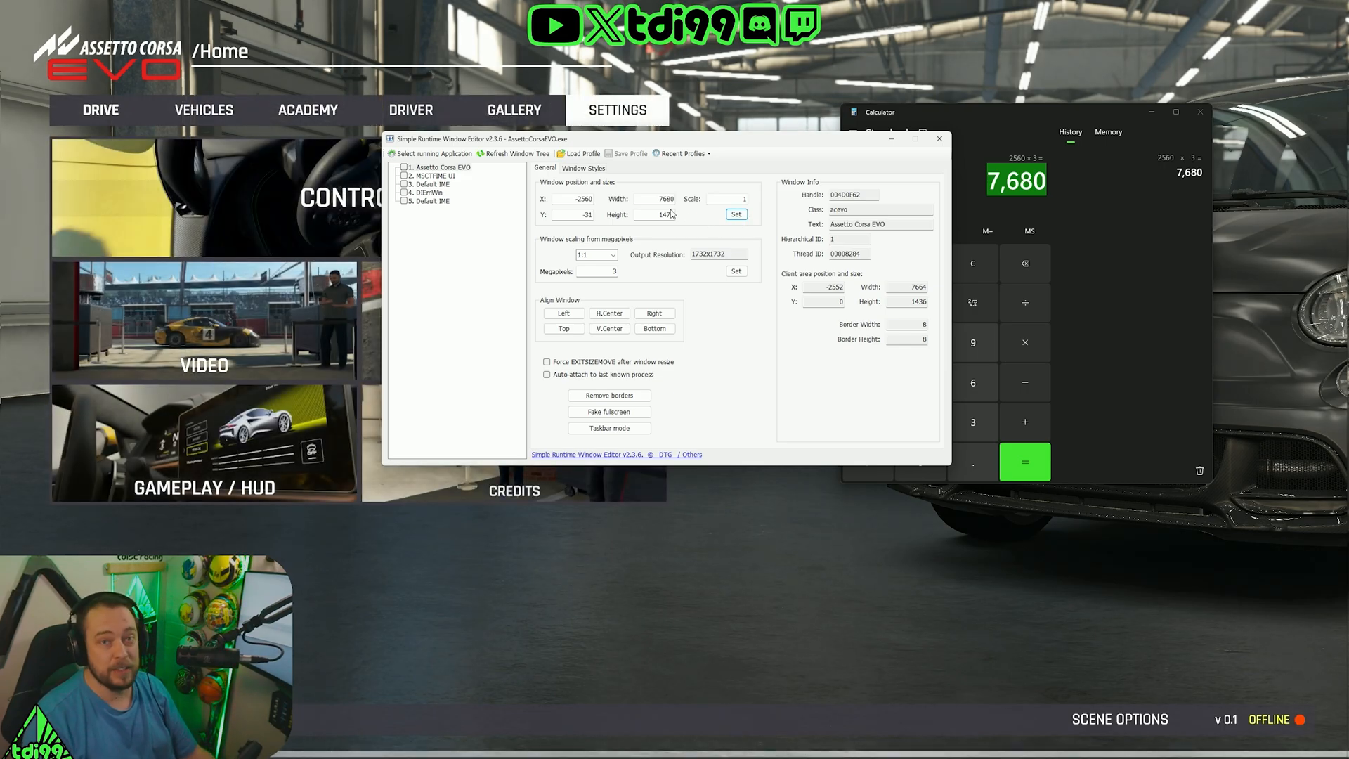
pyautogui.click(438, 168)
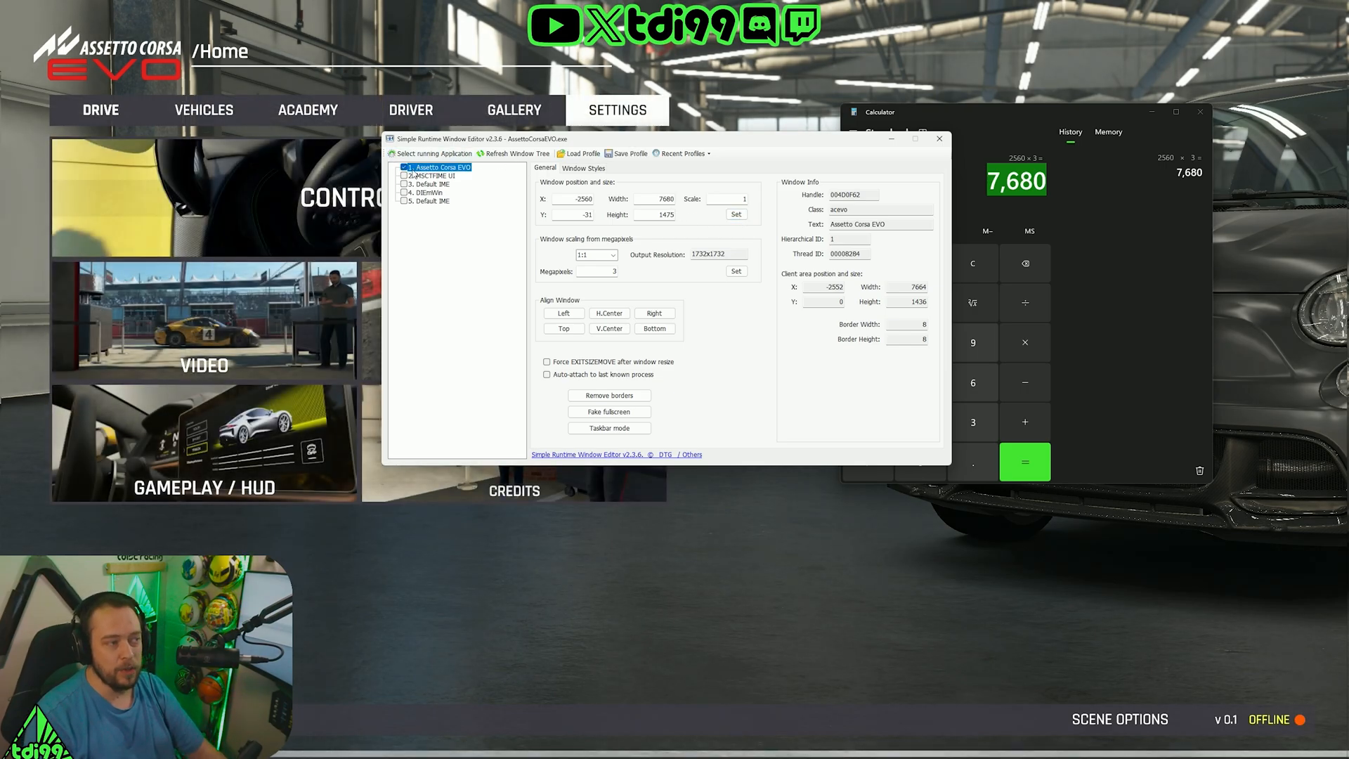
# Save the layout as 'triple monitor profile' in the Assetto Corsa EVO game folder
pyautogui.click(630, 153)
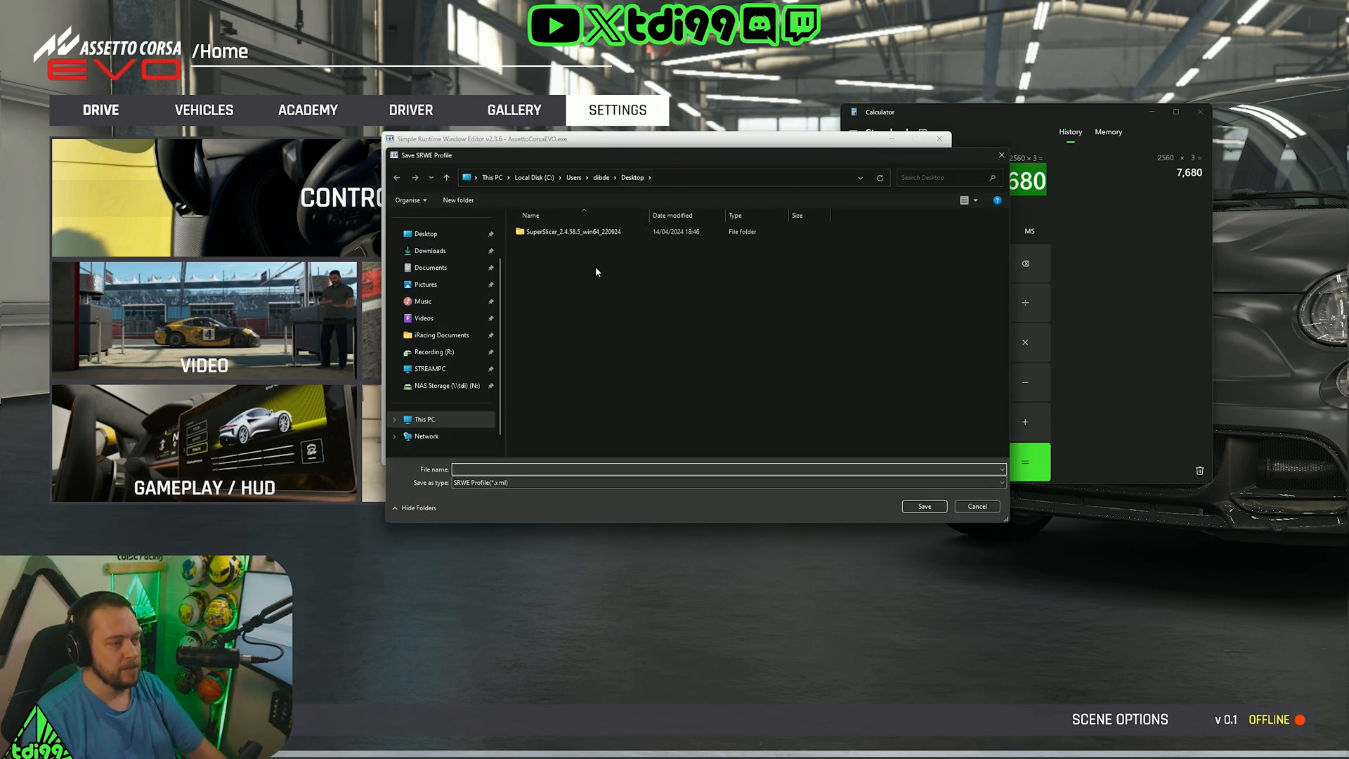
pyautogui.moveTo(561, 261)
pyautogui.write('triple')
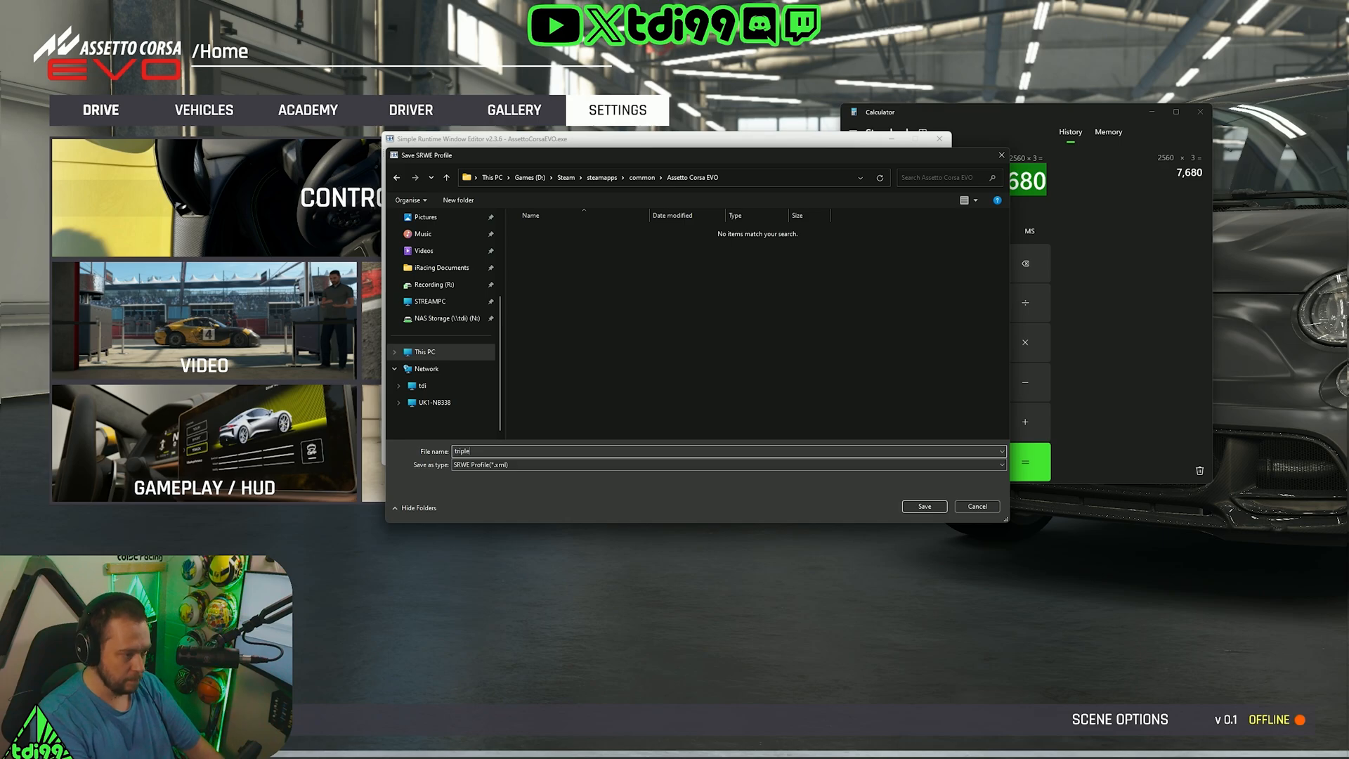
pyautogui.write('monitor profile')
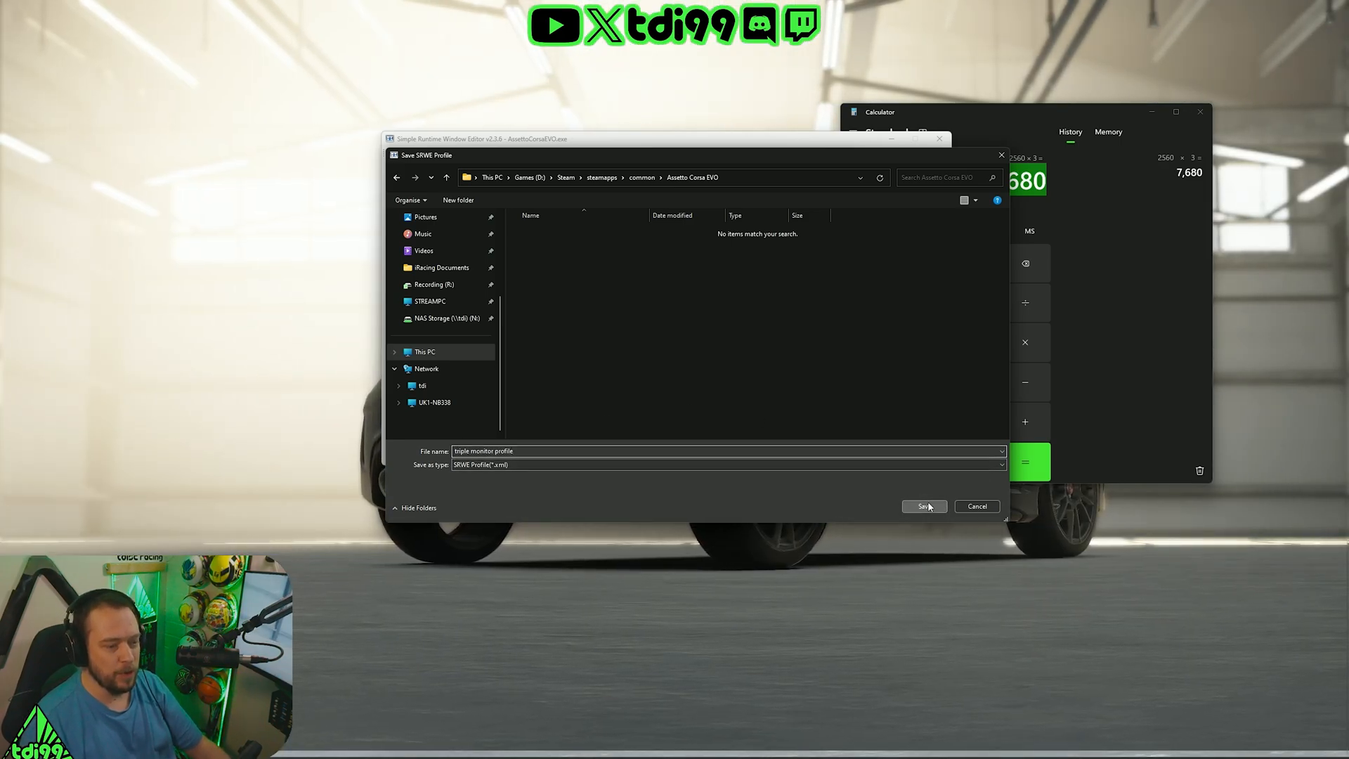
pyautogui.click(925, 506)
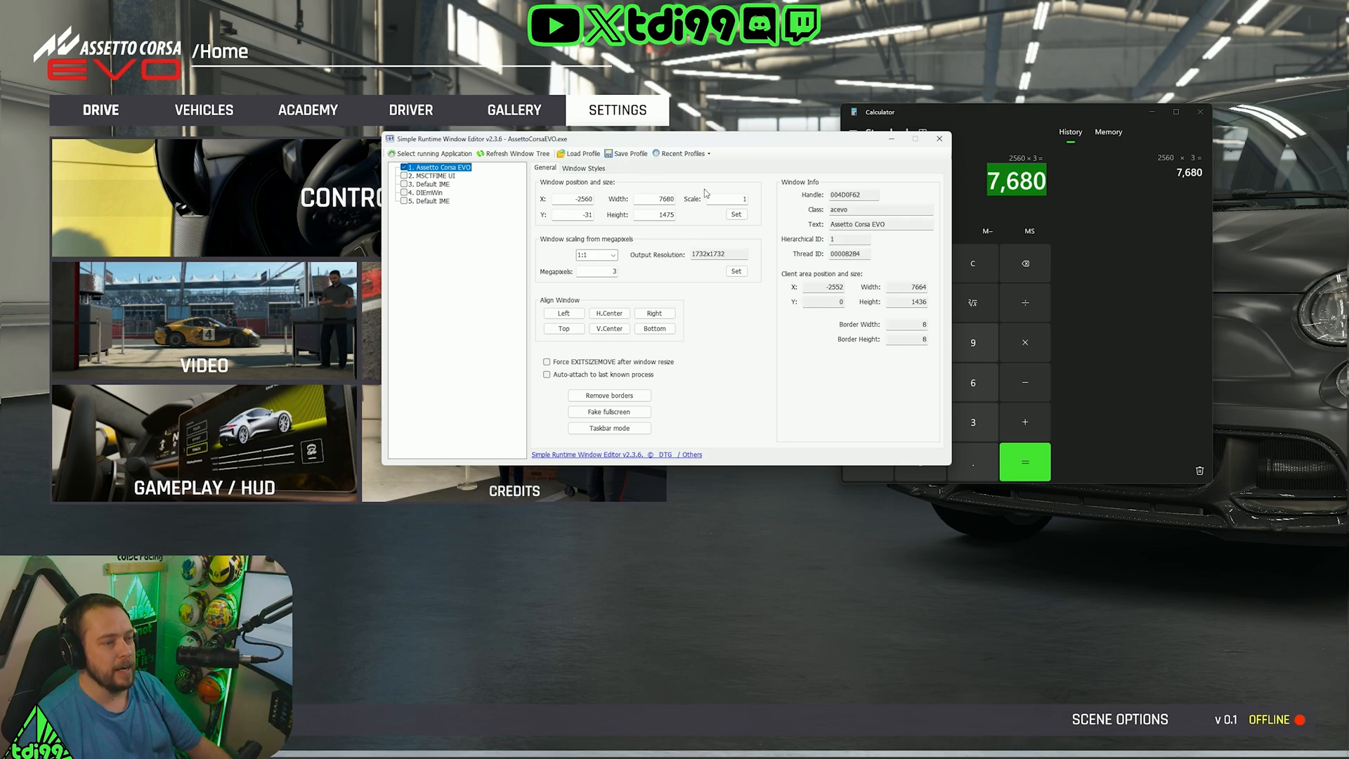
pyautogui.moveTo(631, 153)
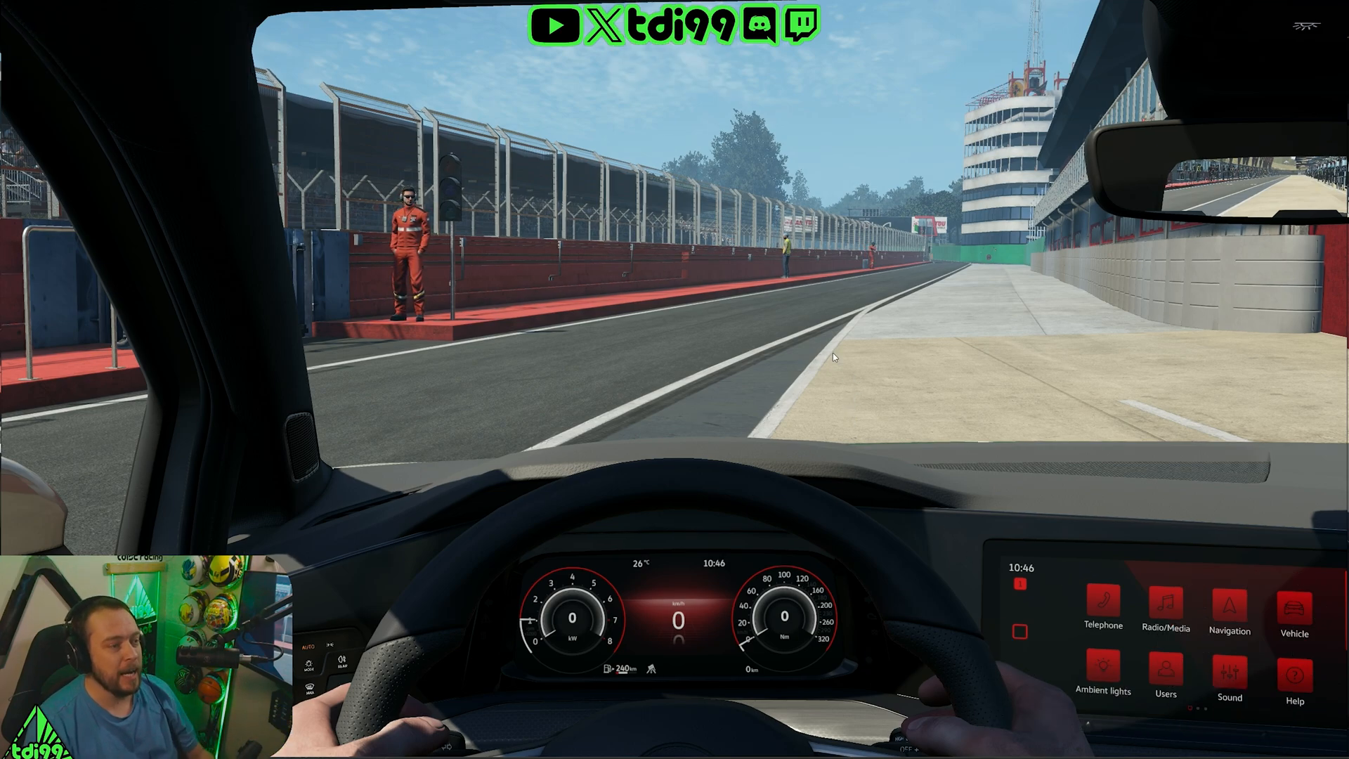
# Pause the session and show the Triple Screen view settings, then the Motion options
pyautogui.press('Escape')
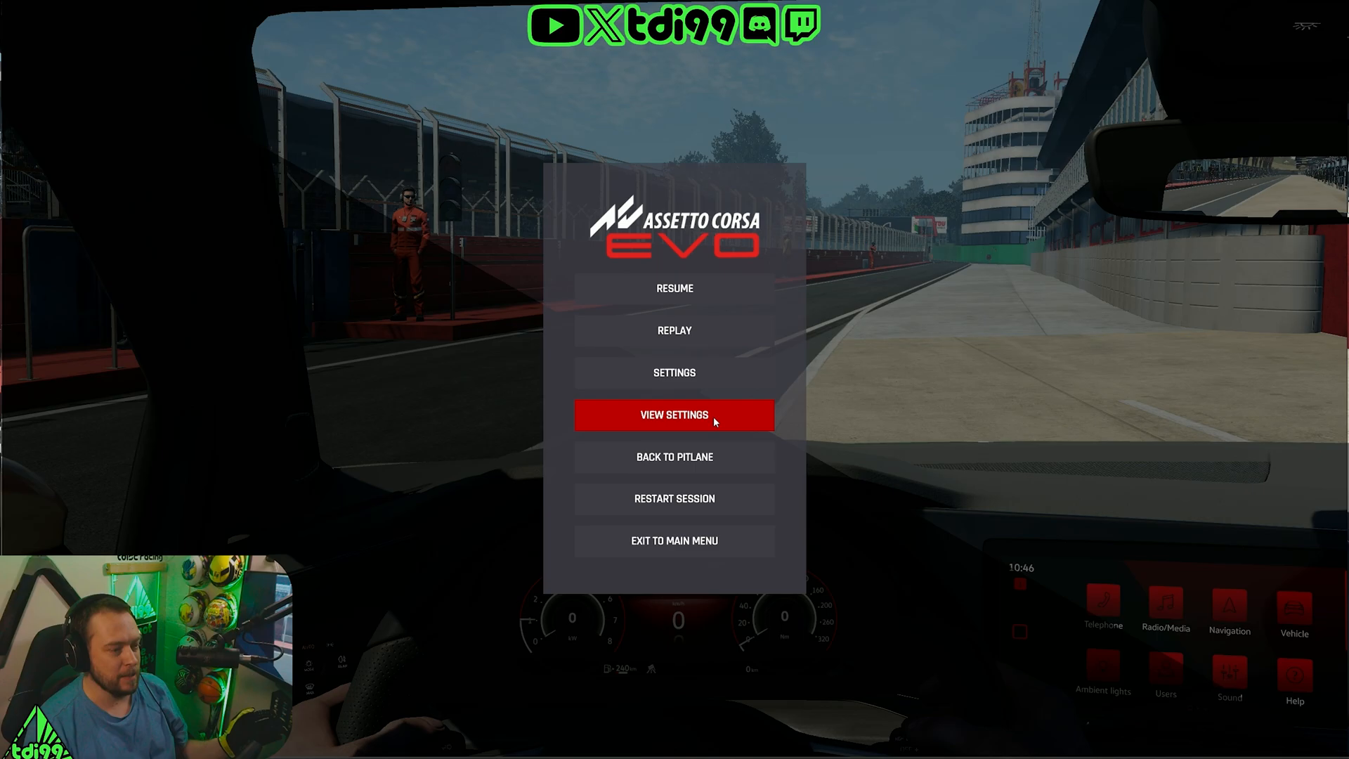
pyautogui.click(675, 415)
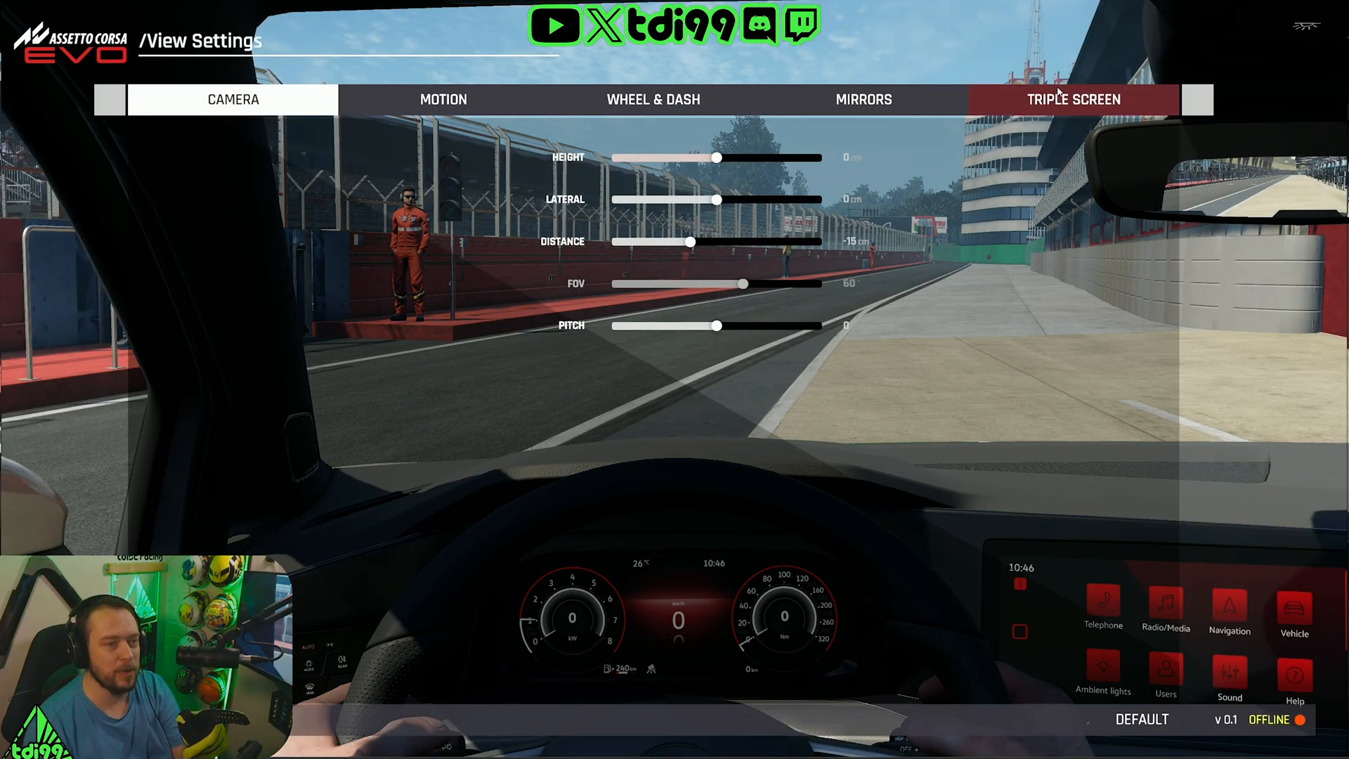
pyautogui.click(1068, 98)
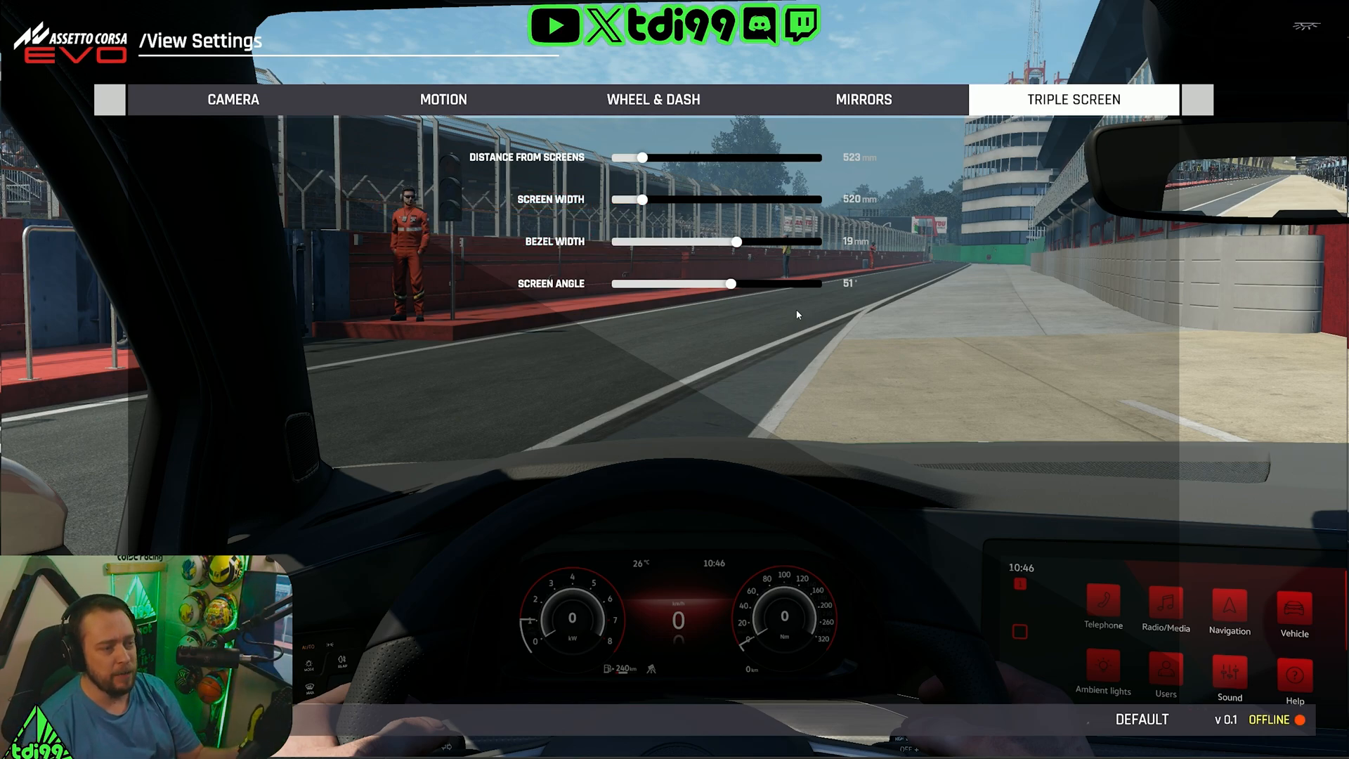
pyautogui.moveTo(790, 371)
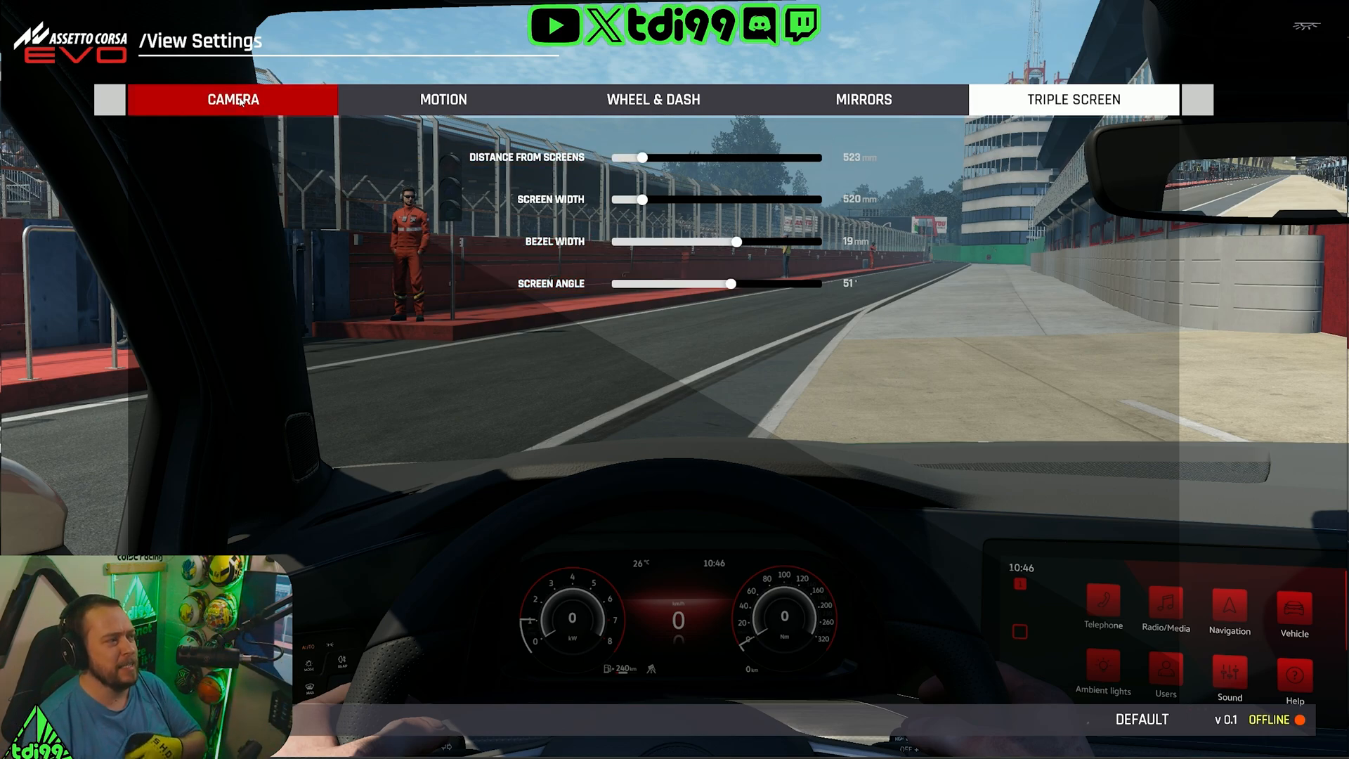
pyautogui.click(444, 98)
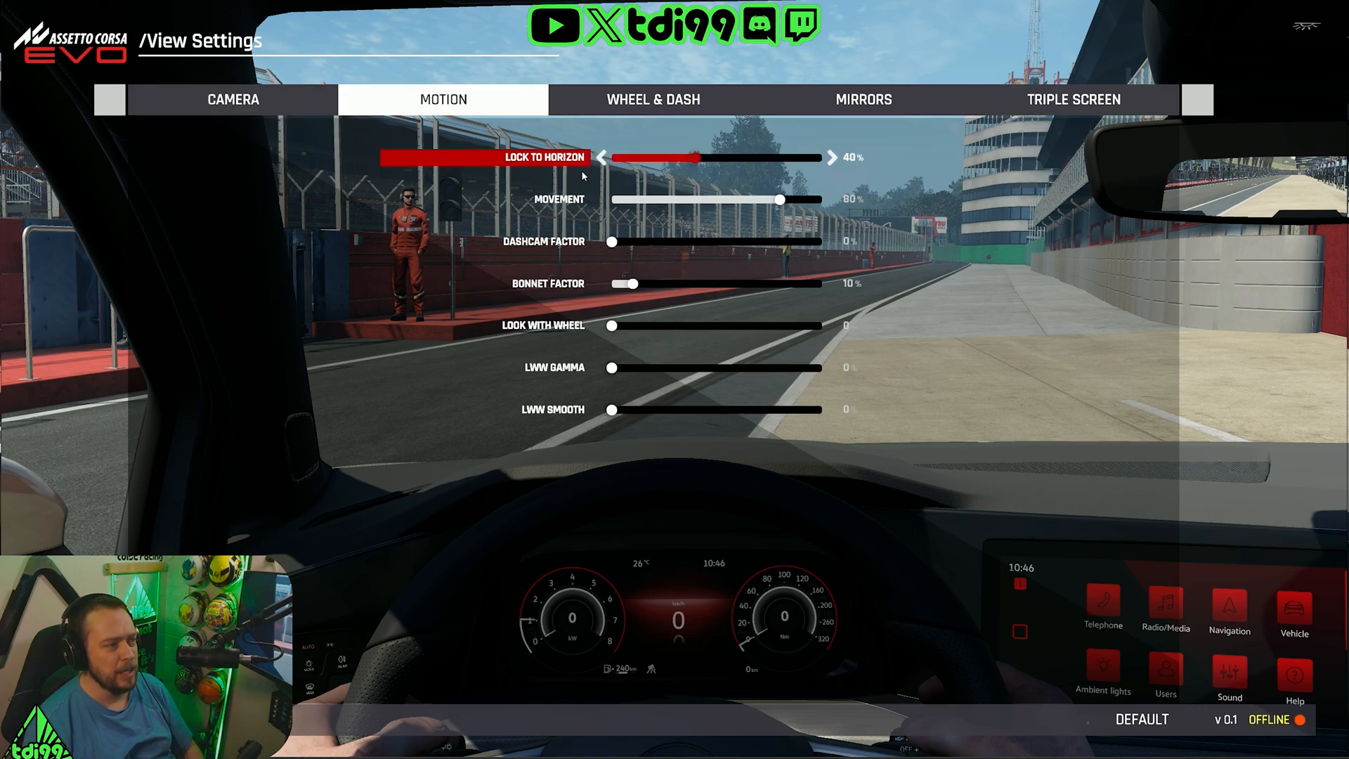